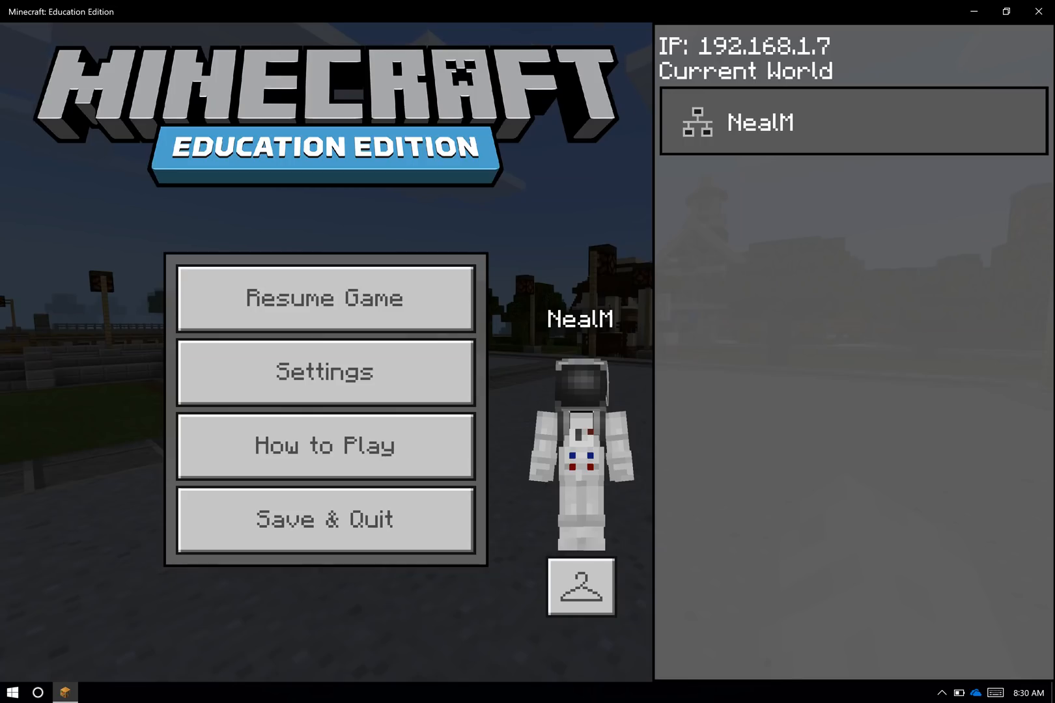
# Step: Search the Start menu for 'code' to launch Code Connection and show the /connect command
pyautogui.click(12, 691)
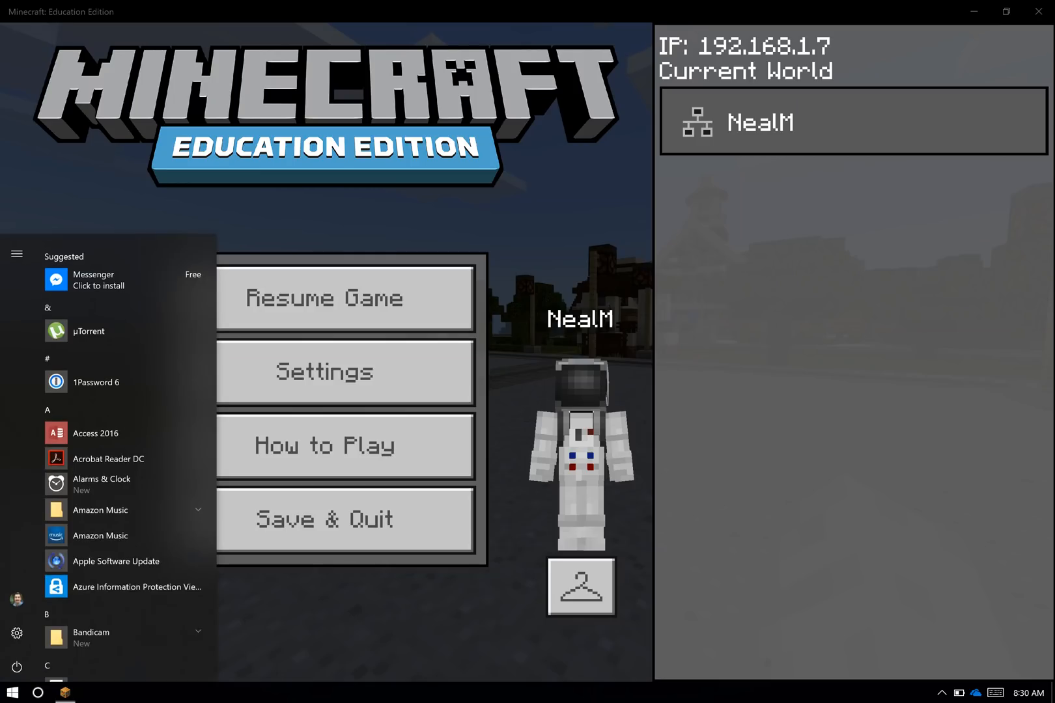
pyautogui.write('code')
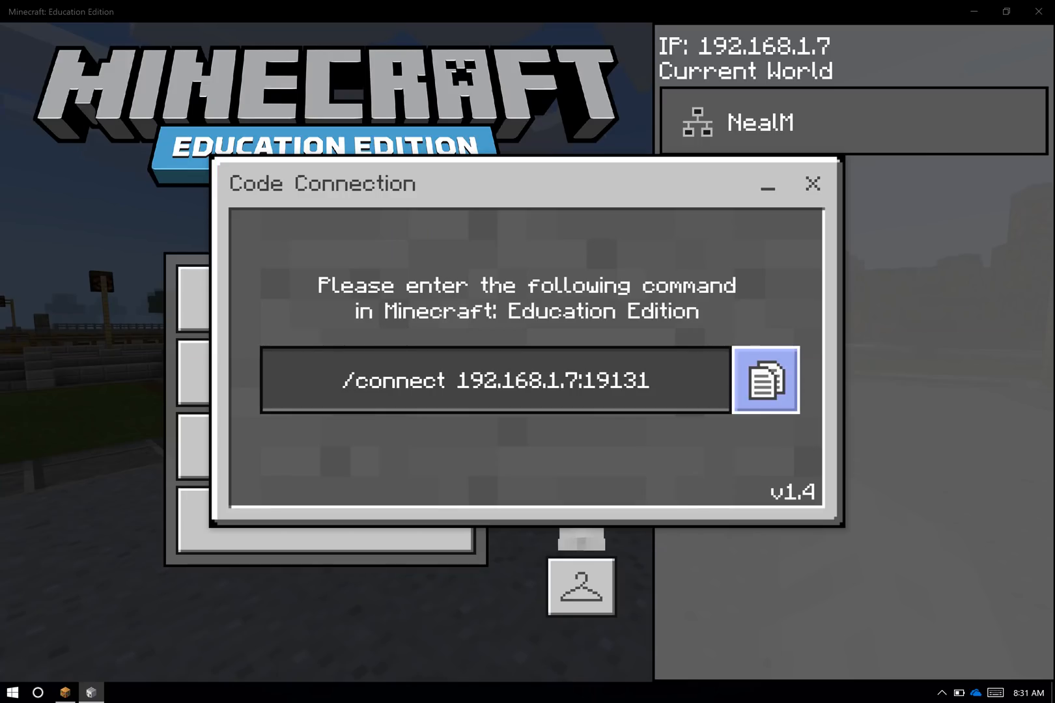
# Step: Copy the command, resume the game, and send /connect 192.168.1.7:19131 in chat
pyautogui.click(813, 184)
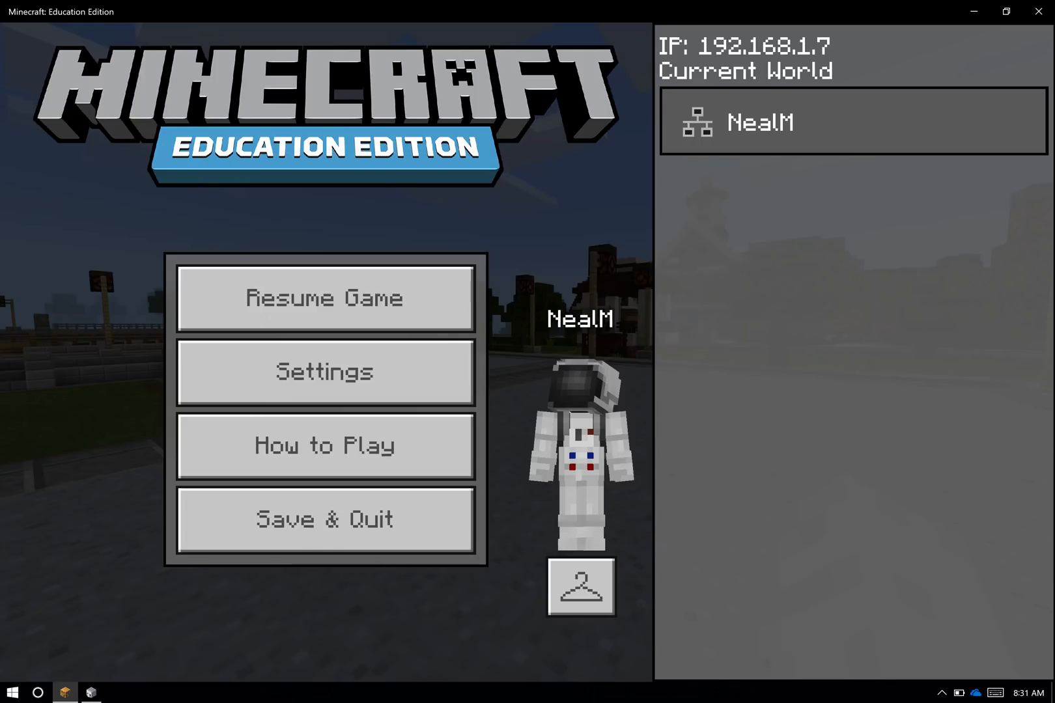
pyautogui.click(324, 298)
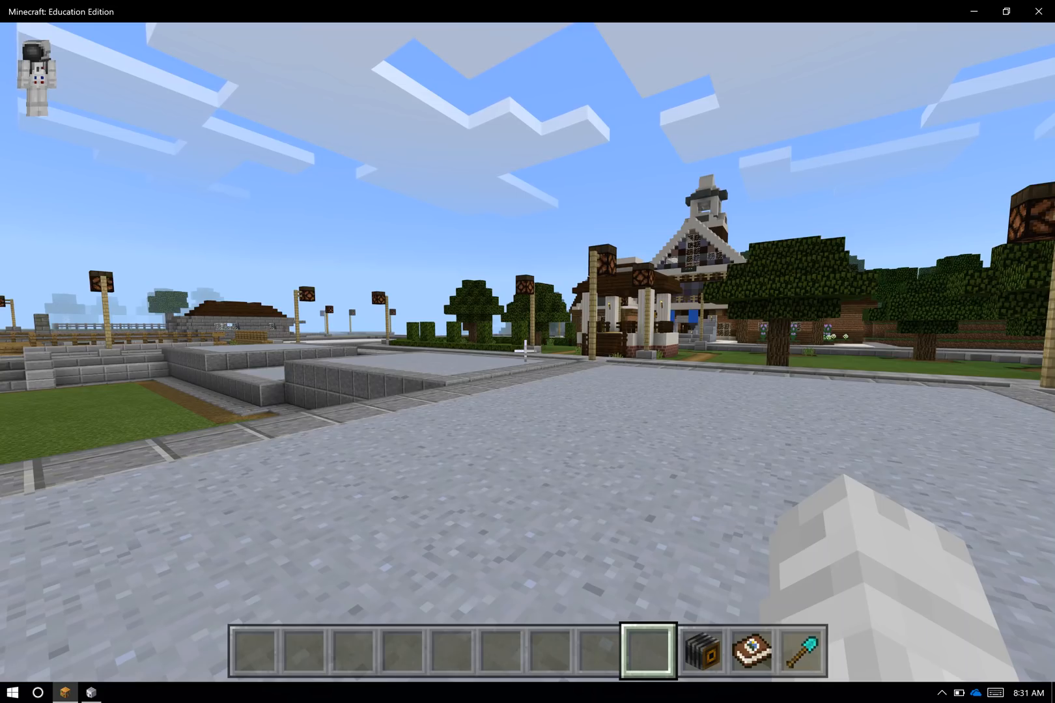
pyautogui.press('t')
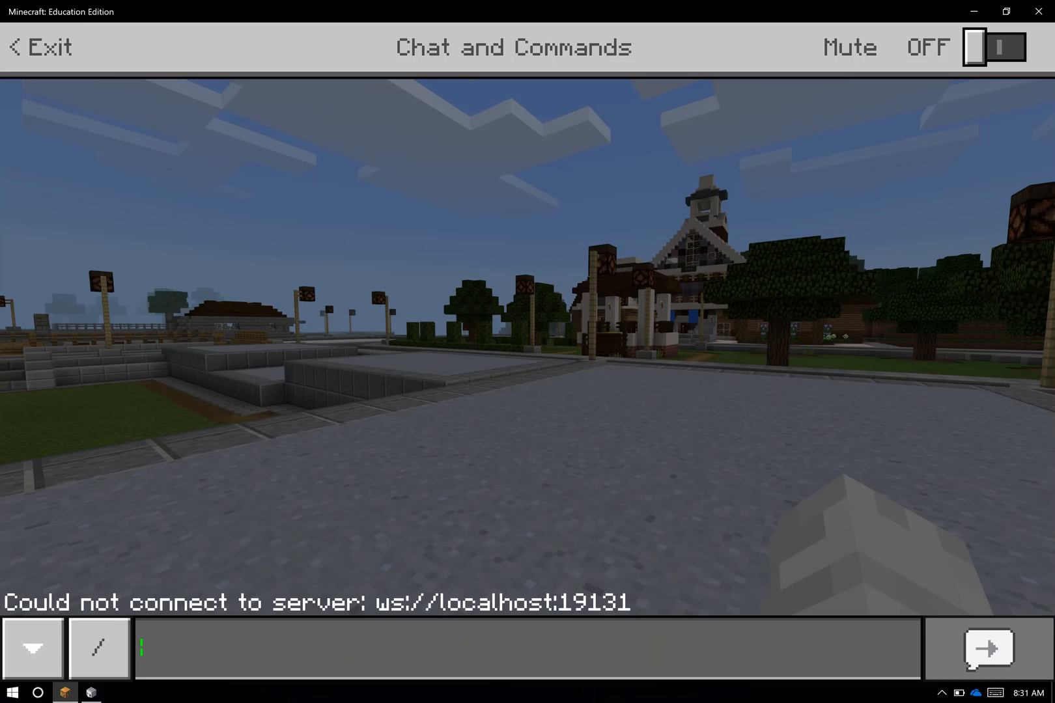
pyautogui.write('/connect 192.168.1.7:19131')
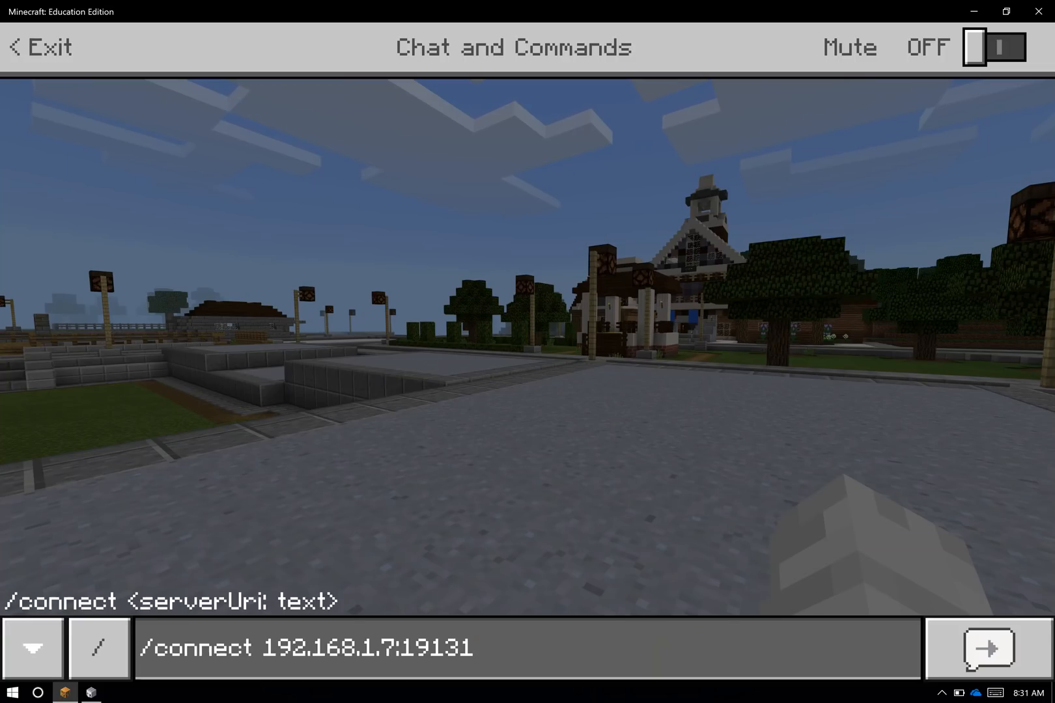
pyautogui.click(987, 647)
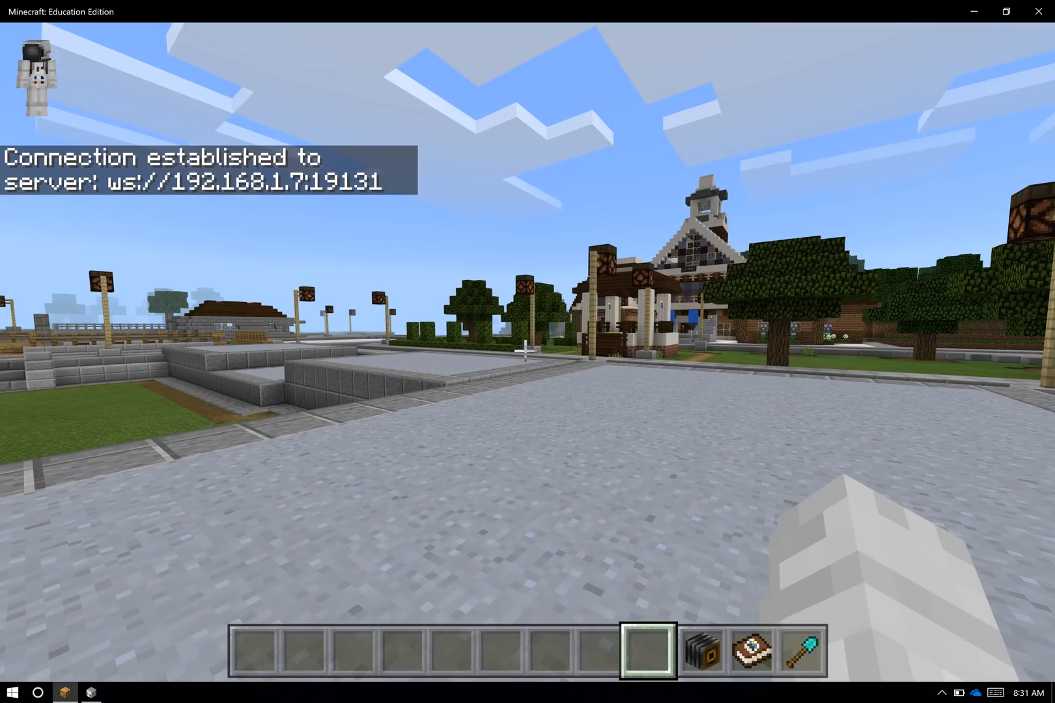
pyautogui.moveTo(527, 351)
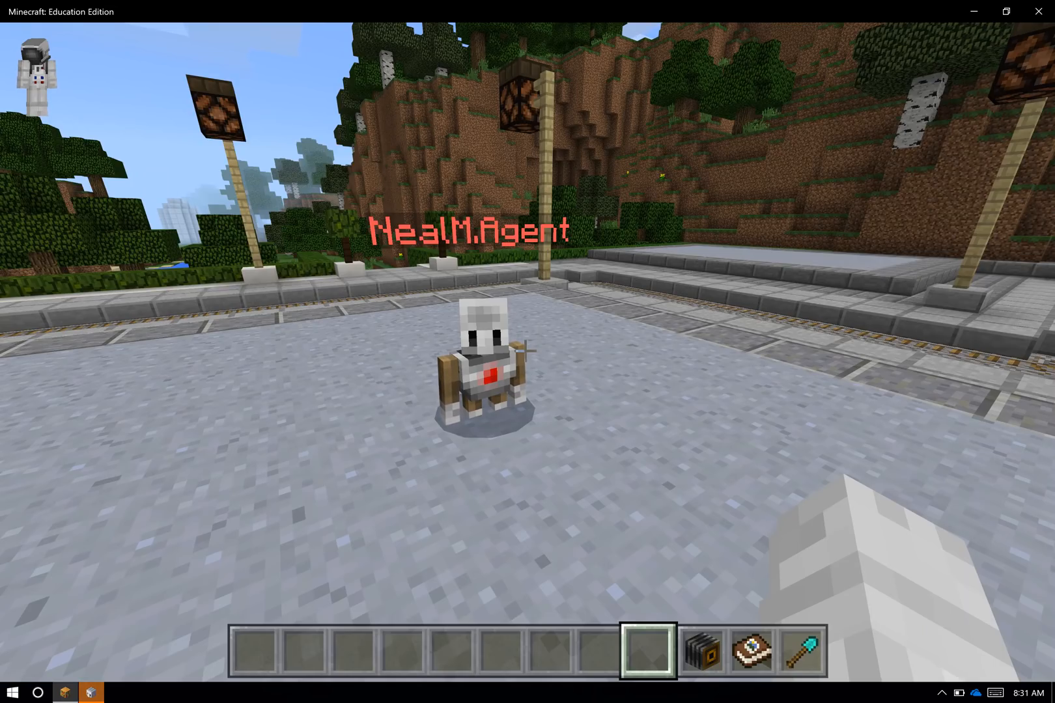
# Step: View Code Connection's editor choices from the taskbar, then return to the game world
pyautogui.click(91, 693)
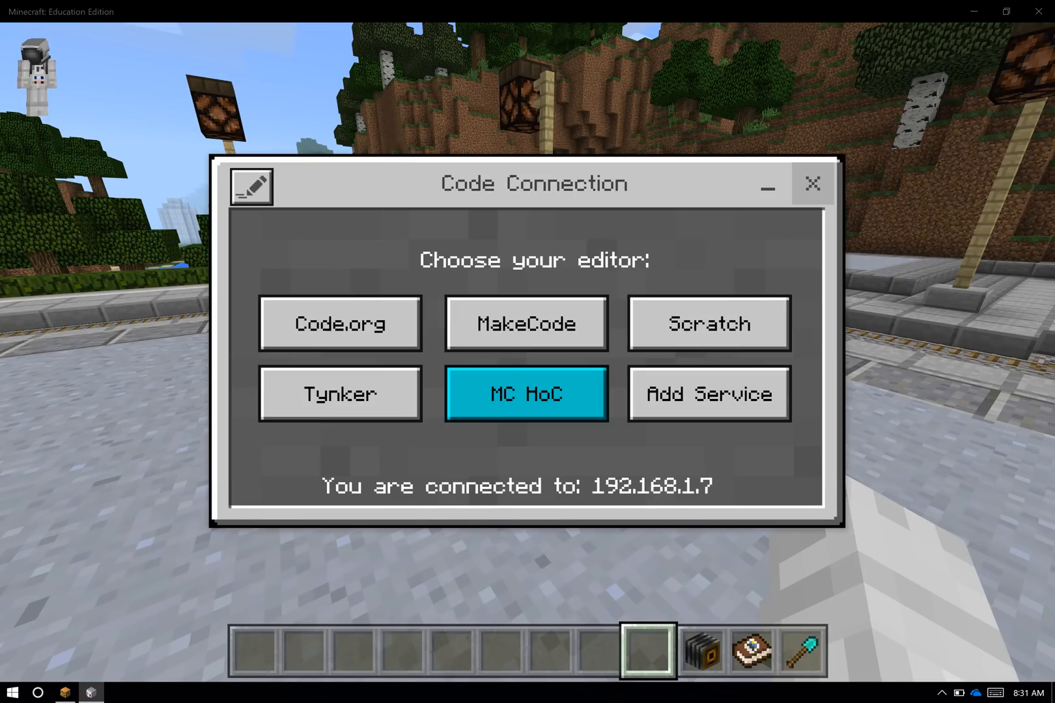
pyautogui.click(812, 184)
pyautogui.write('/')
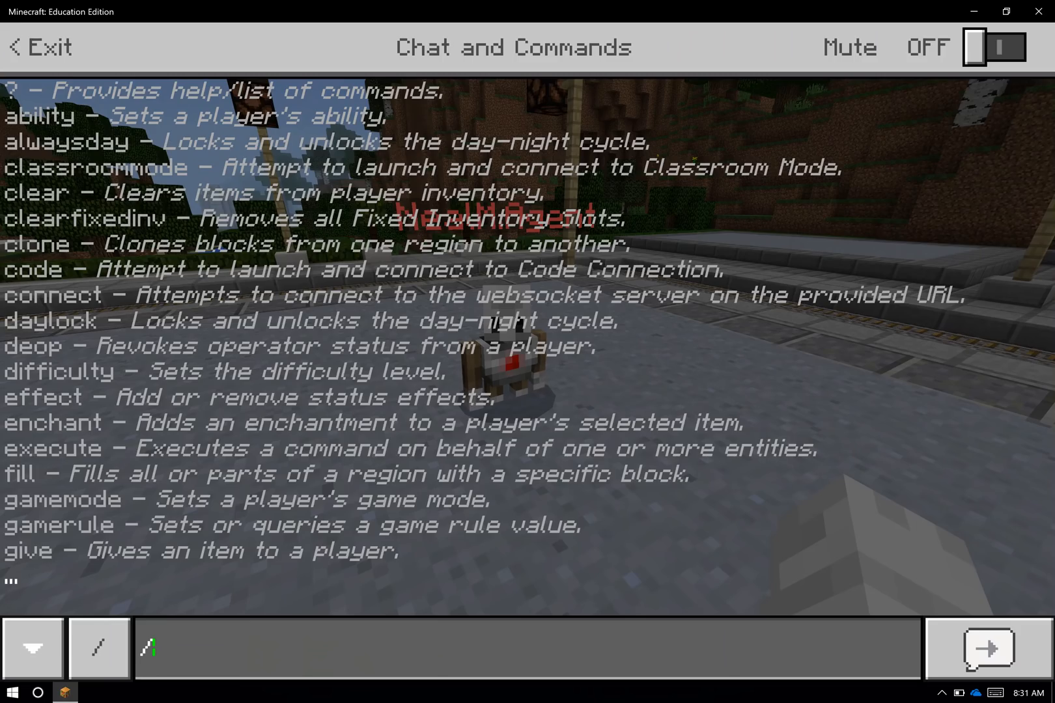
# Step: Enter the code command in the game chat to launch Code Connection
pyautogui.write('cod')
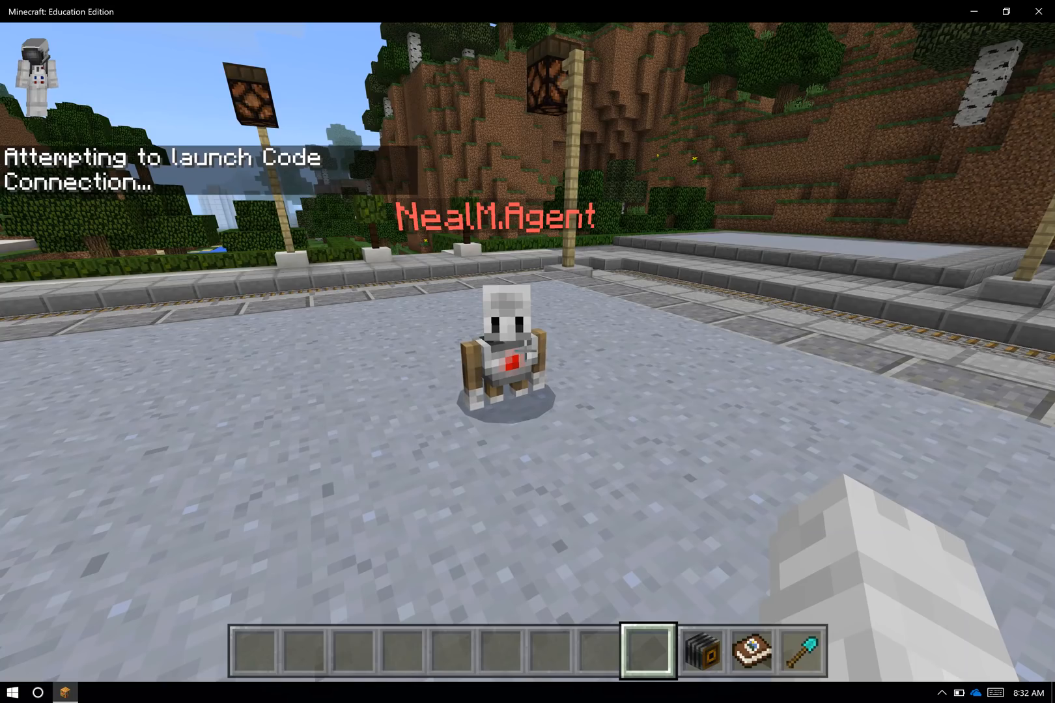
pyautogui.press('Escape')
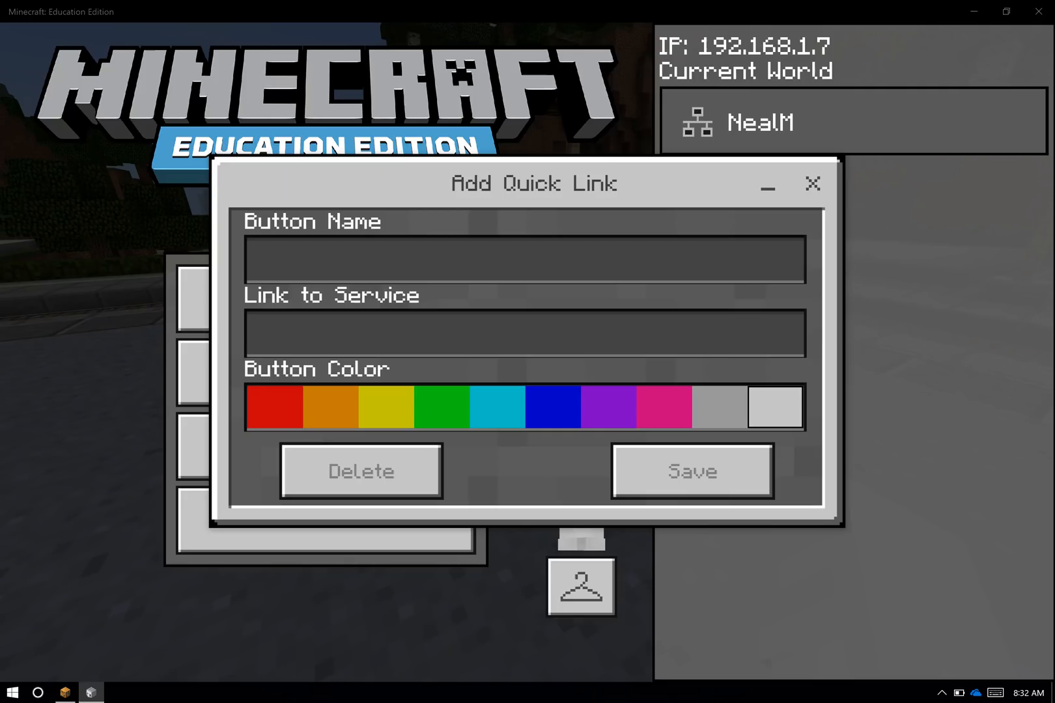
pyautogui.moveTo(813, 184)
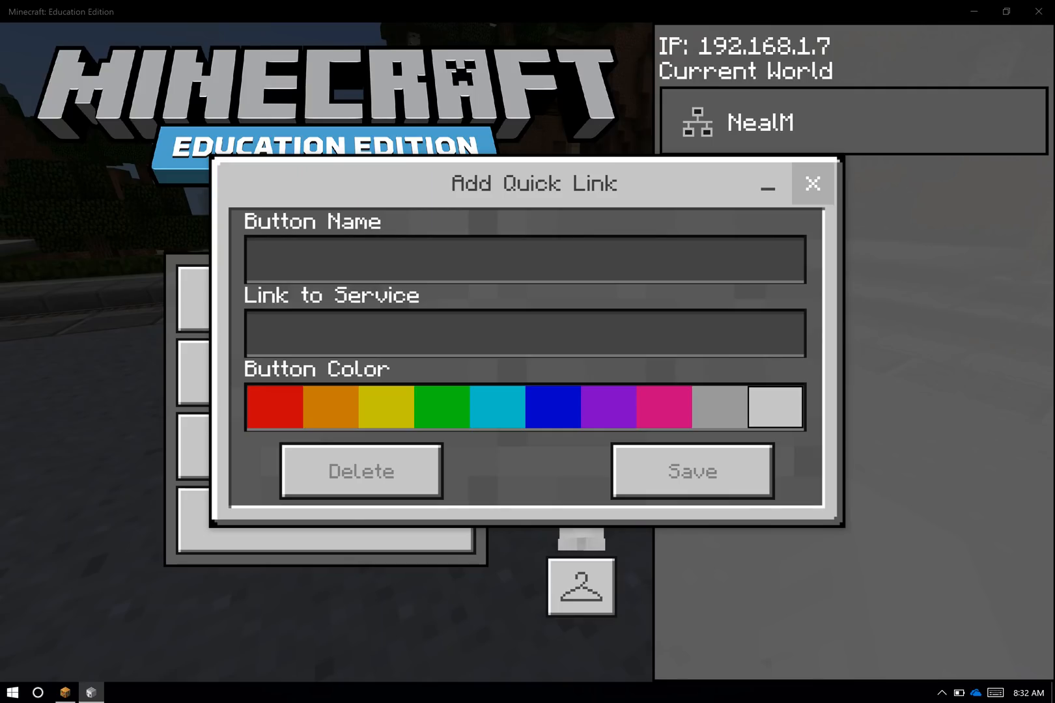
# Step: Close the empty Add Quick Link form, resume the game, and rerun the code command
pyautogui.click(812, 183)
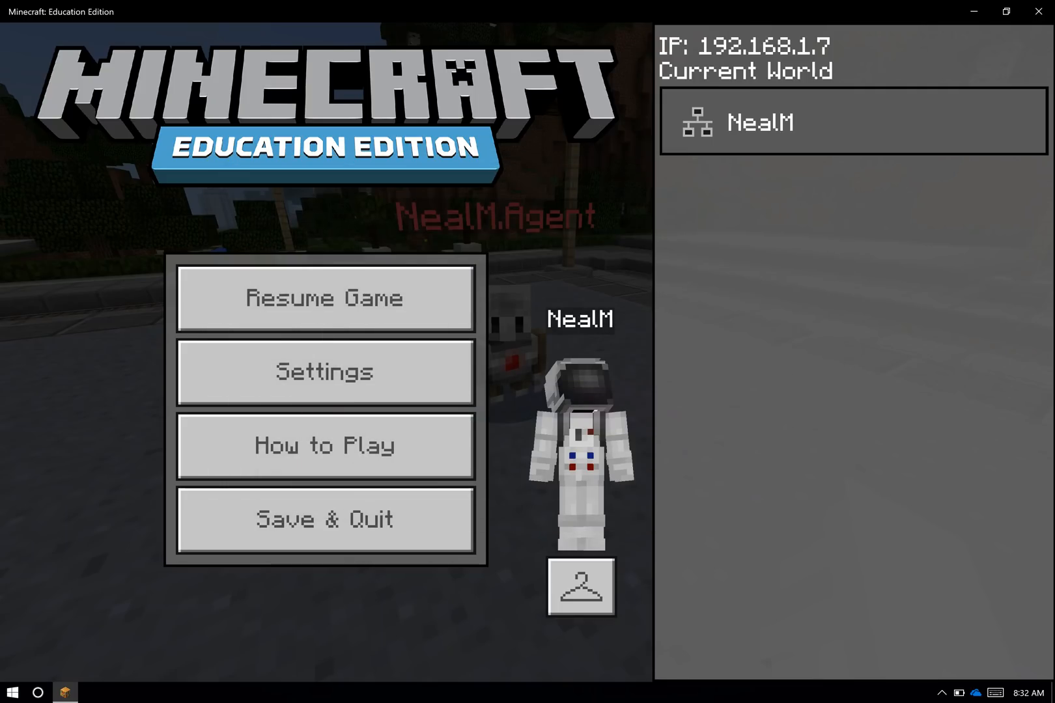
pyautogui.click(325, 298)
pyautogui.write('/')
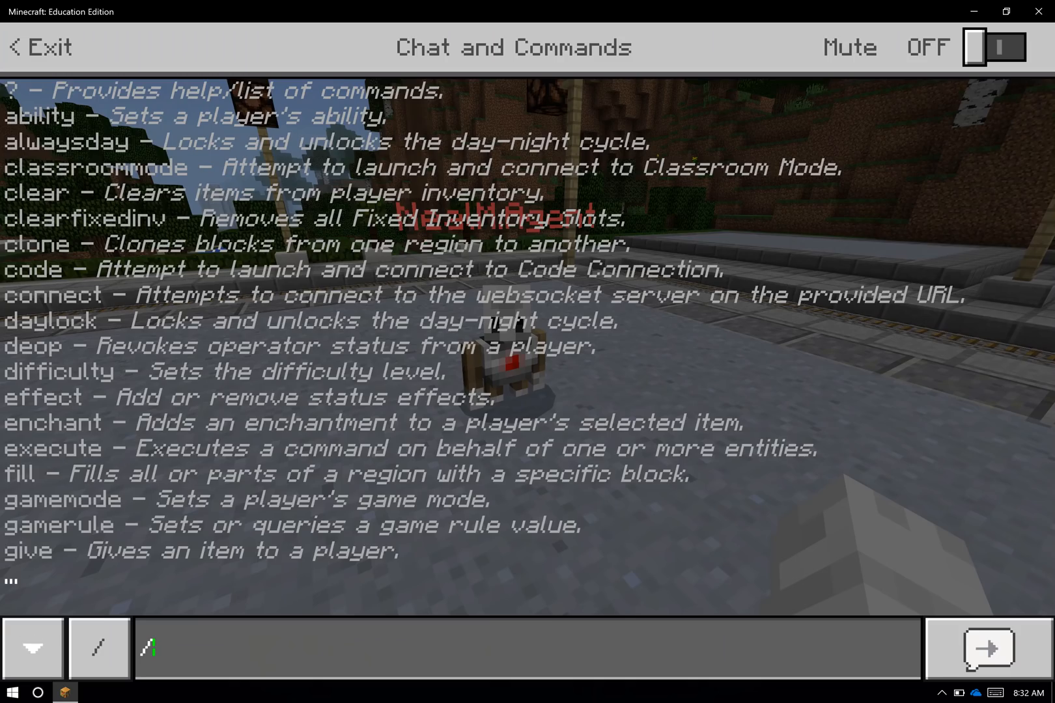
pyautogui.write('cd')
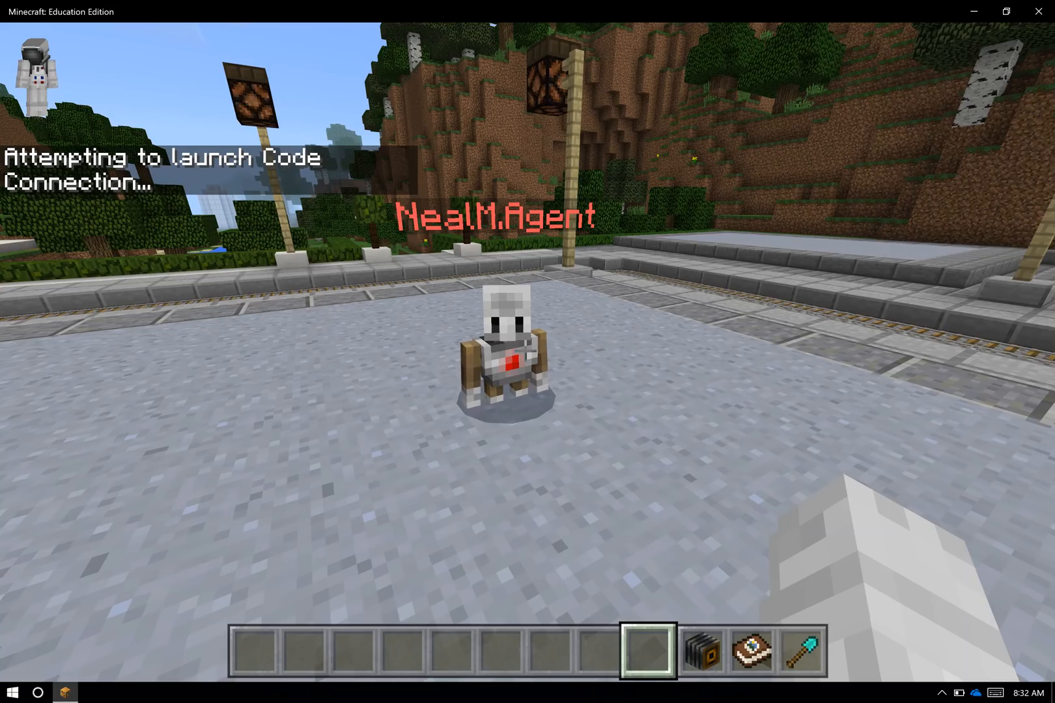
pyautogui.press('Escape')
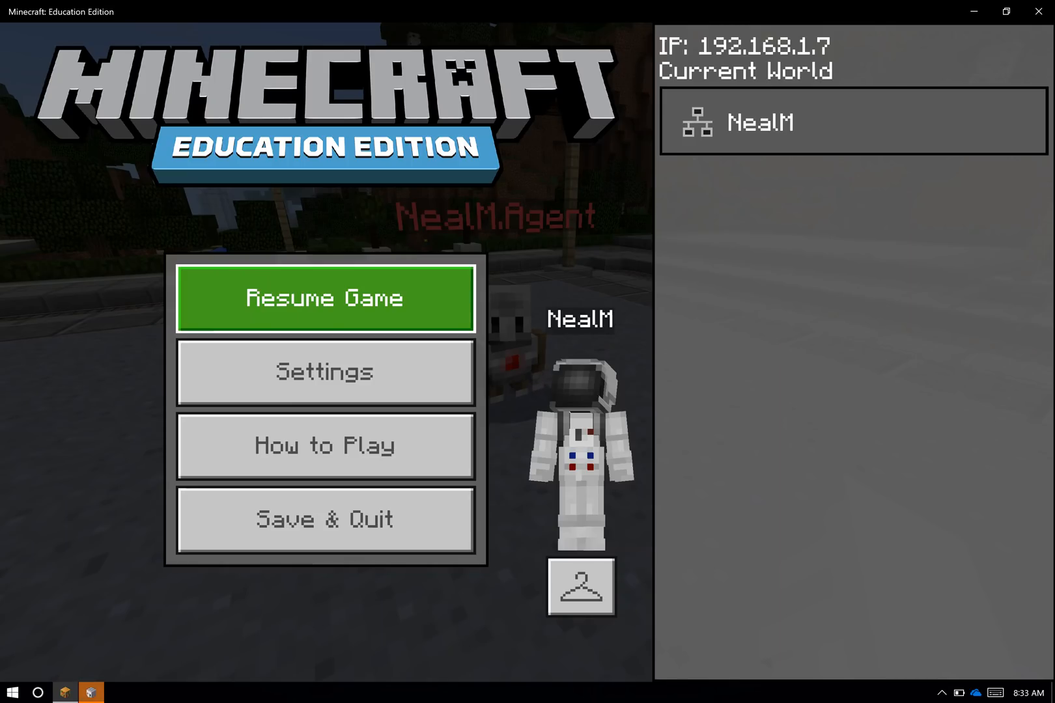
# Step: Bring up Code Connection's editor choices and choose MakeCode
pyautogui.click(90, 692)
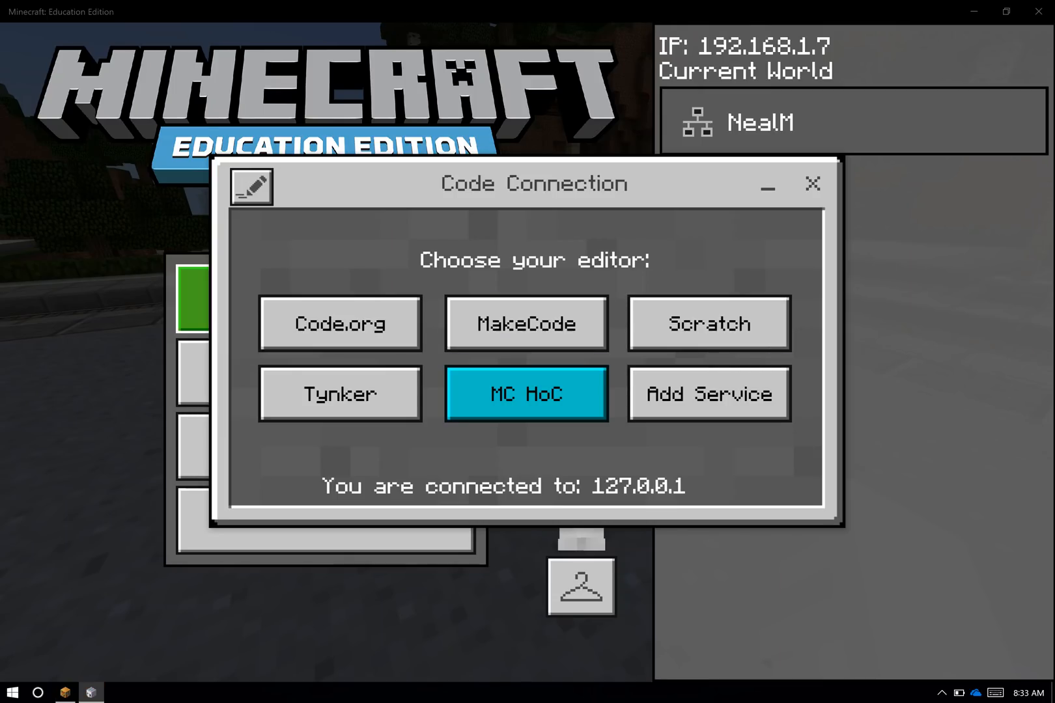
pyautogui.click(527, 394)
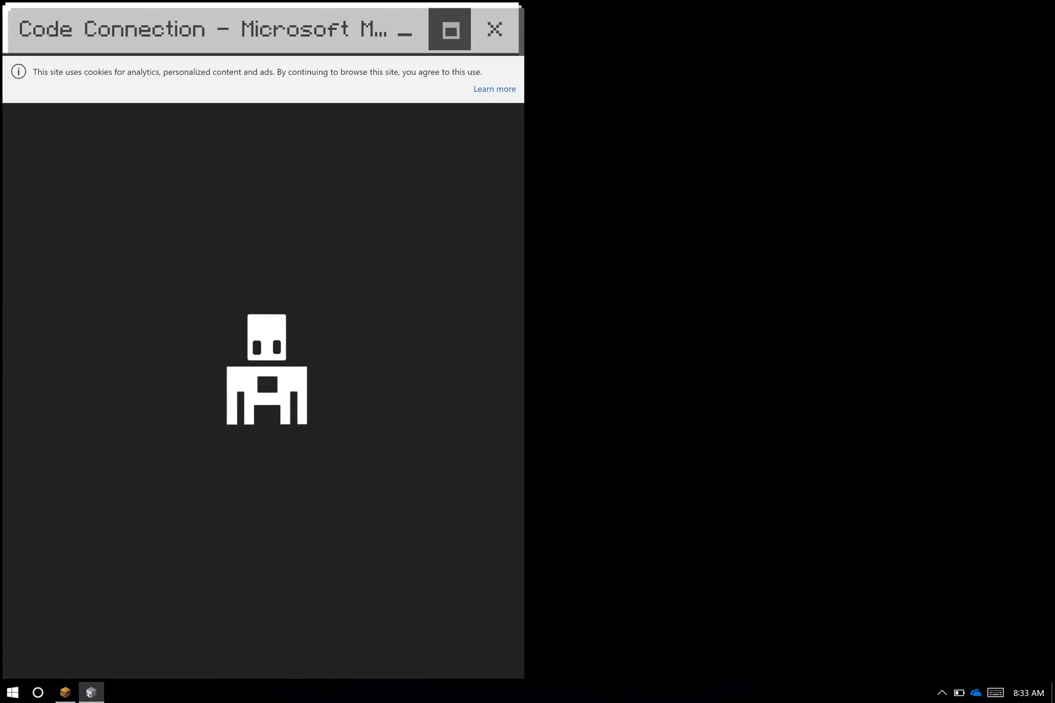
# Step: Maximize MakeCode, scroll through My Projects and tutorials, then restore the window
pyautogui.click(450, 29)
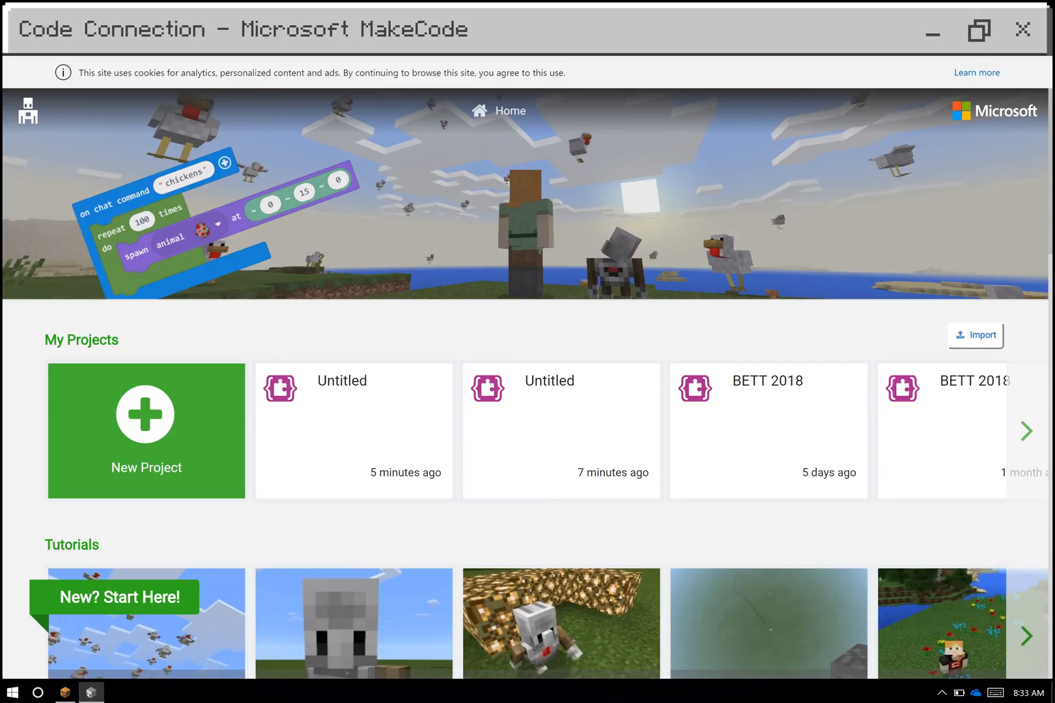
pyautogui.scroll(-3)
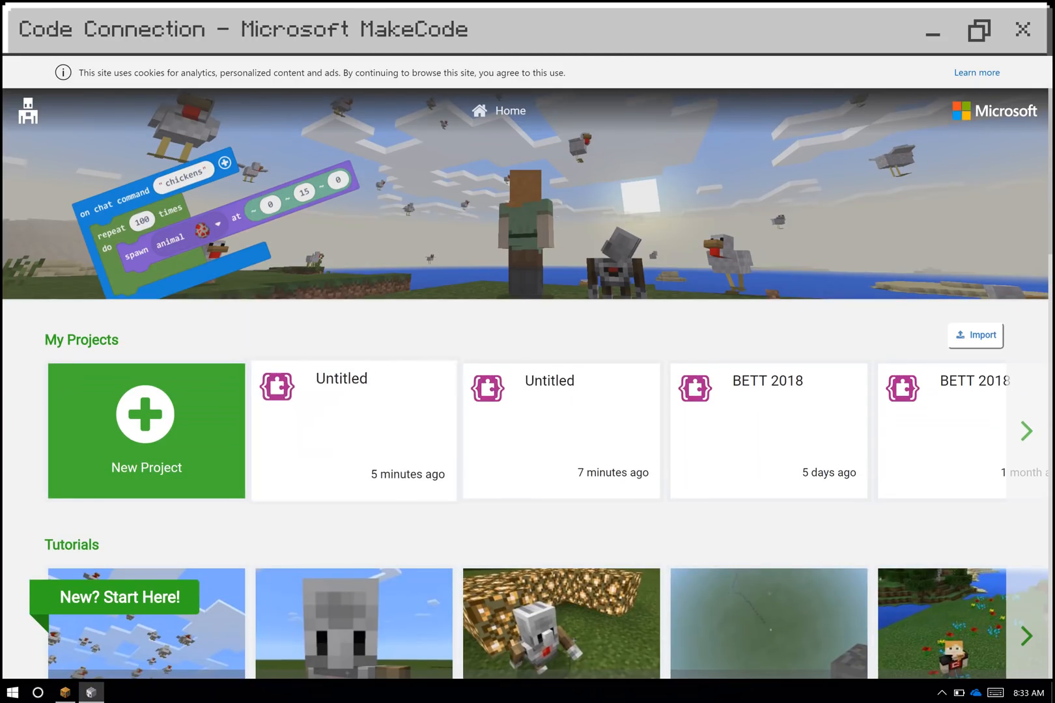
pyautogui.scroll(-3)
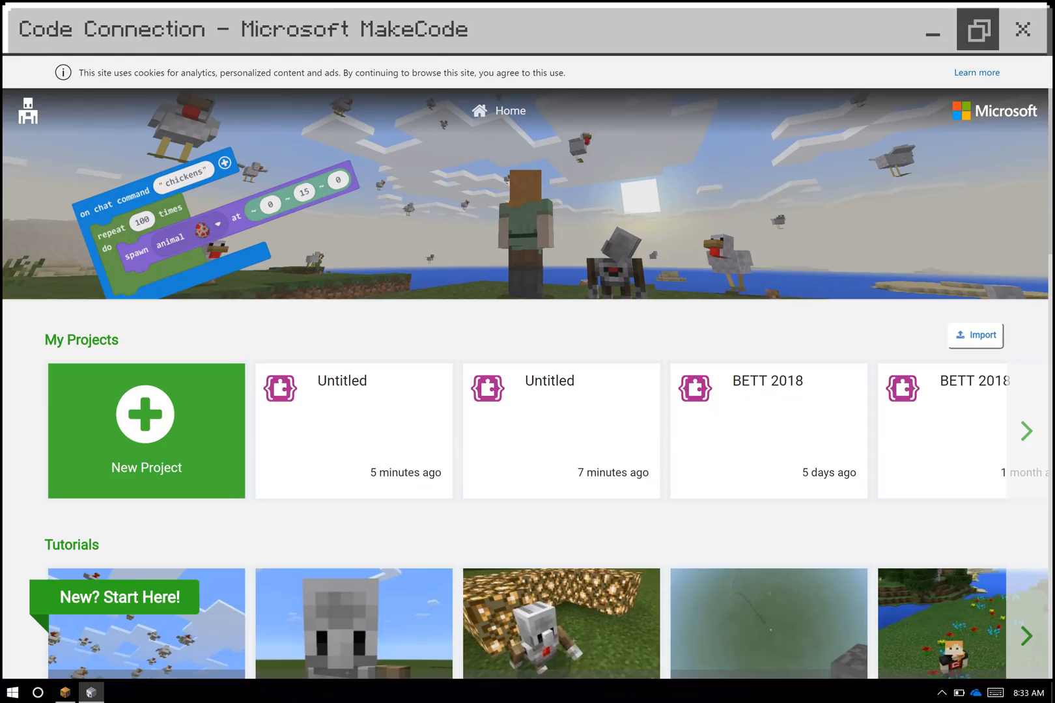
pyautogui.click(977, 29)
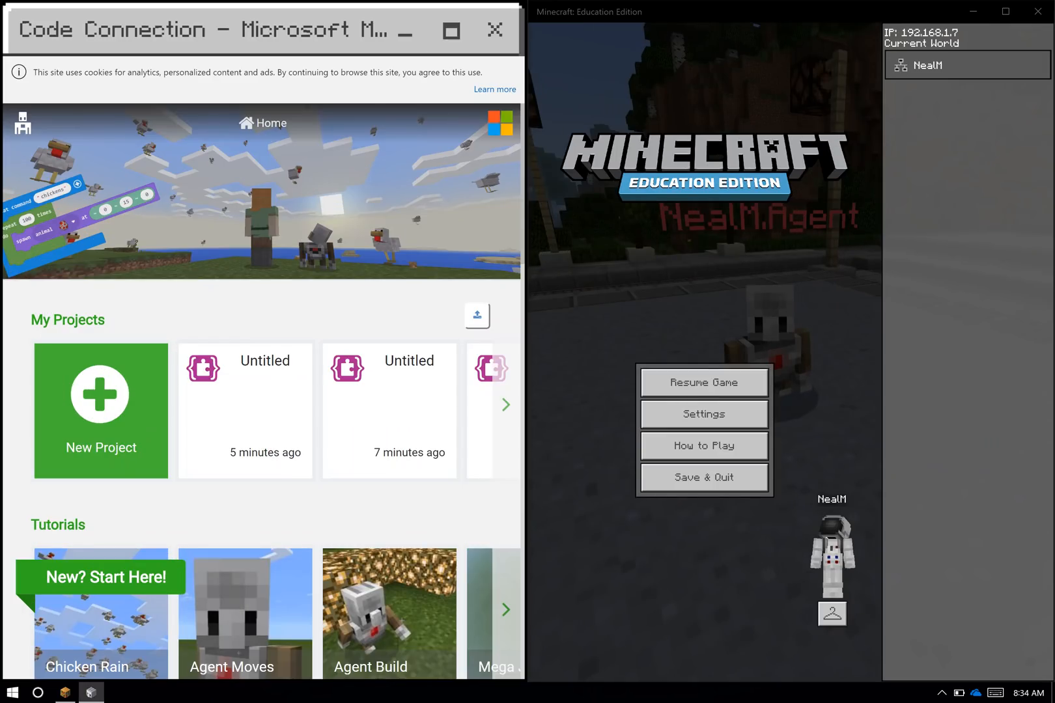
# Step: Open the Untitled project from 5 minutes ago and resume the game beside it
pyautogui.click(244, 410)
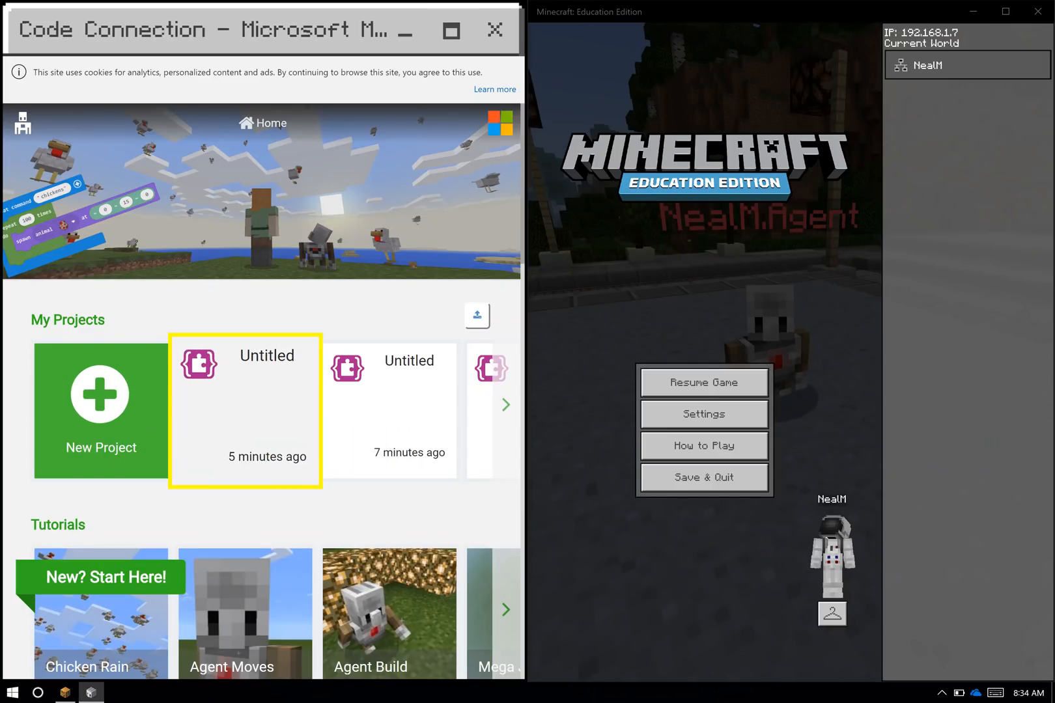
pyautogui.click(245, 411)
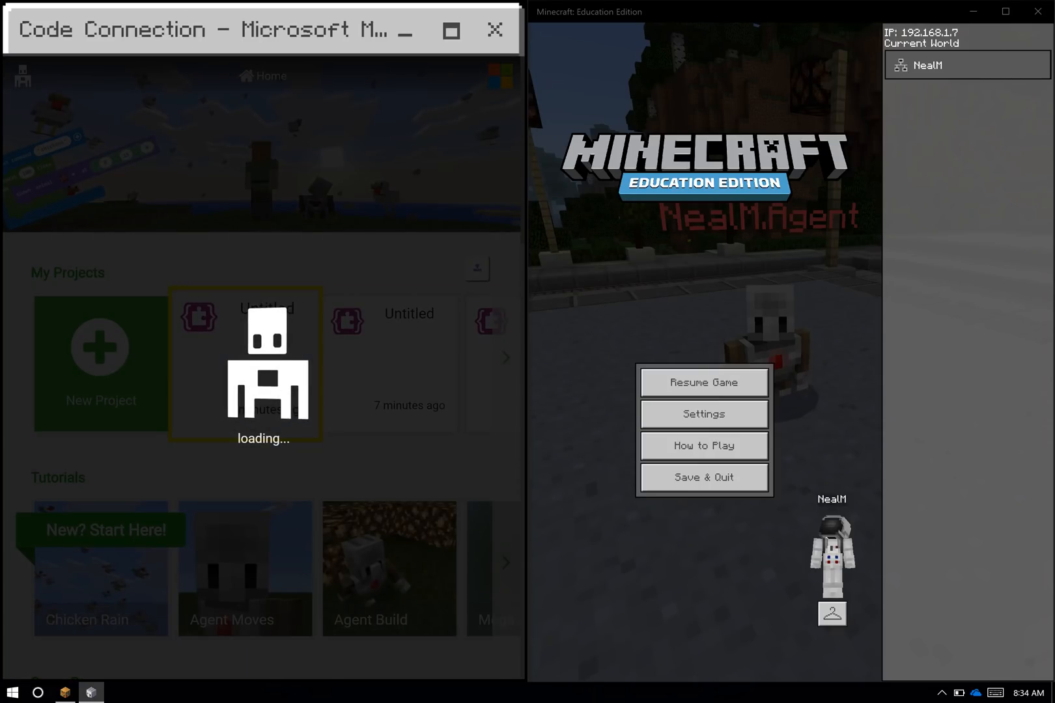
pyautogui.click(263, 364)
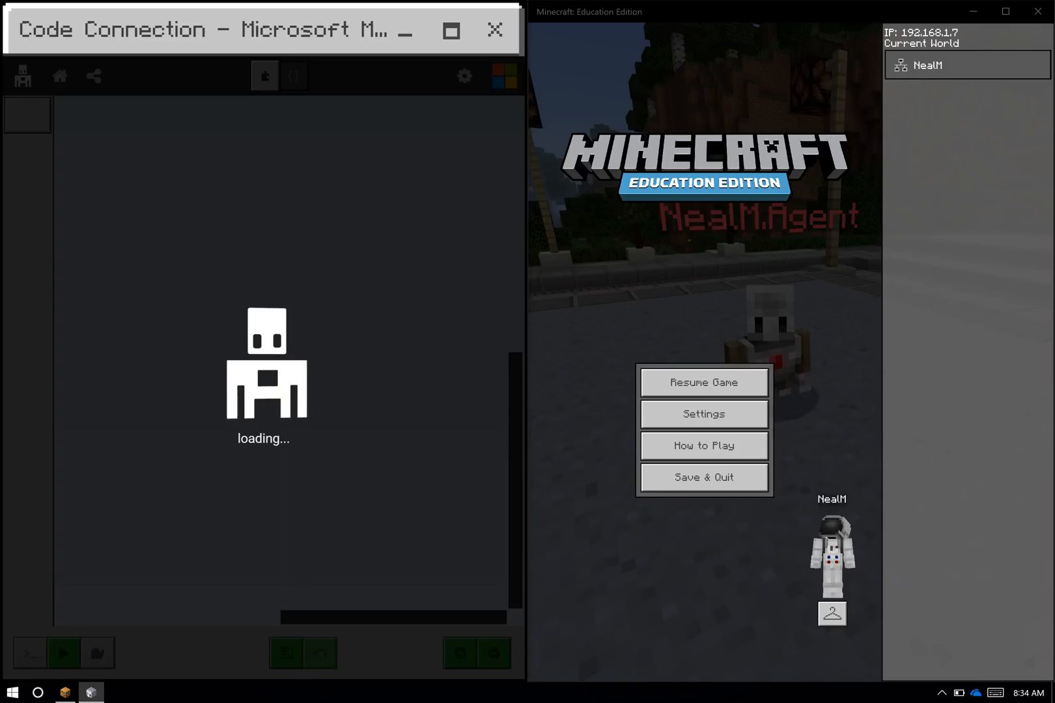
pyautogui.click(704, 382)
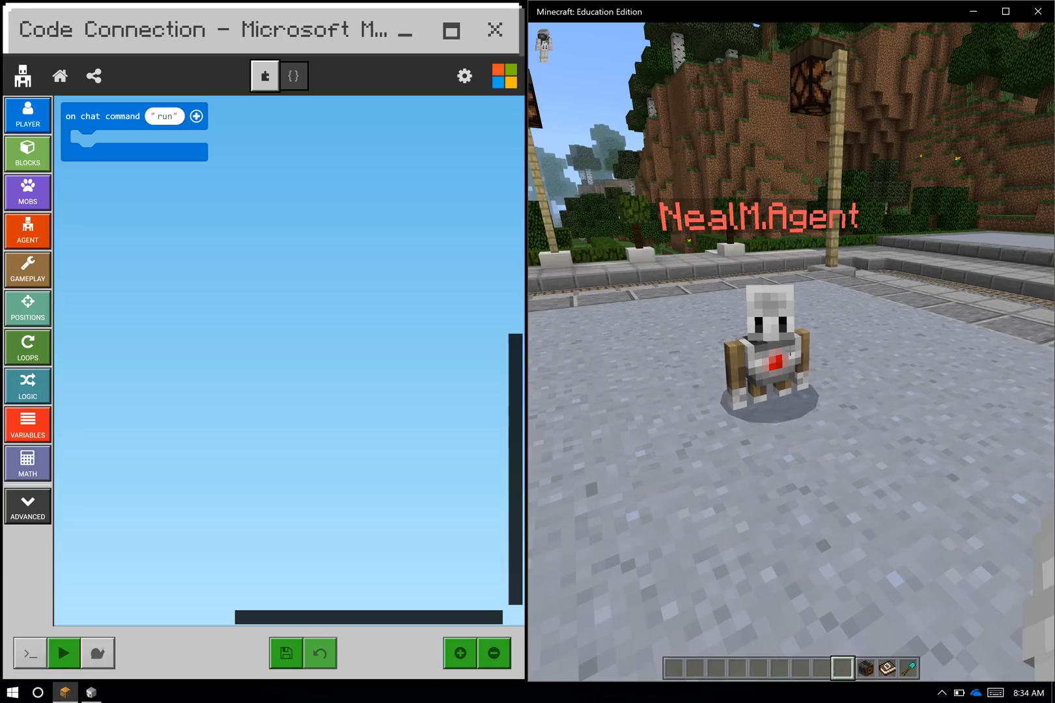
# Step: Start the project with MakeCode's green Play button so the game shows coordinates
pyautogui.click(65, 653)
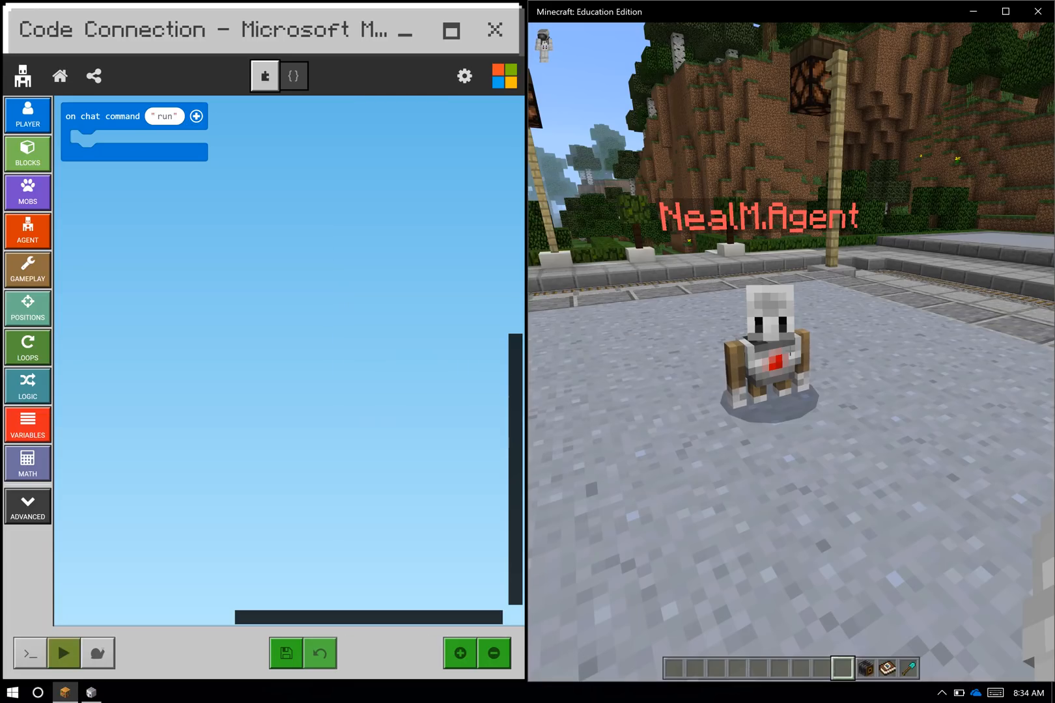
pyautogui.click(64, 653)
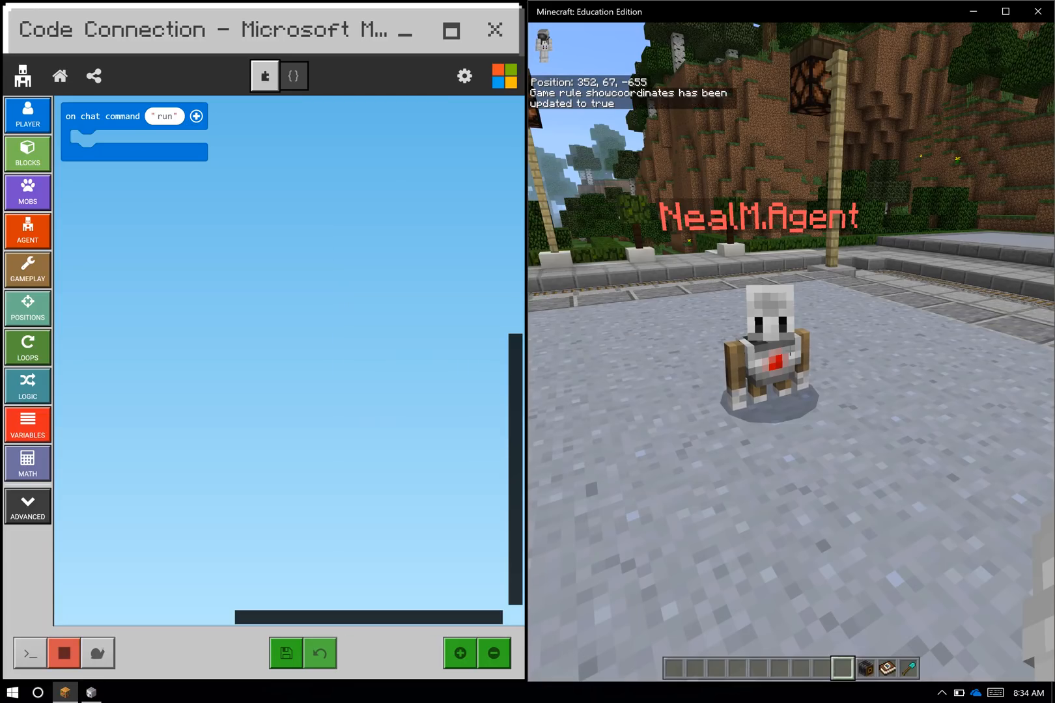